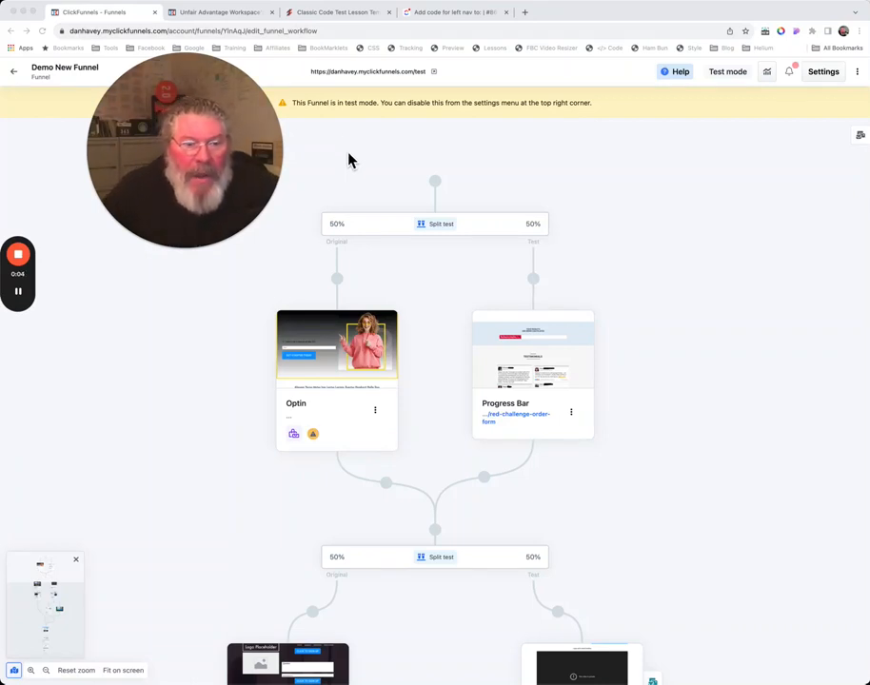
mouse_move(60, 606)
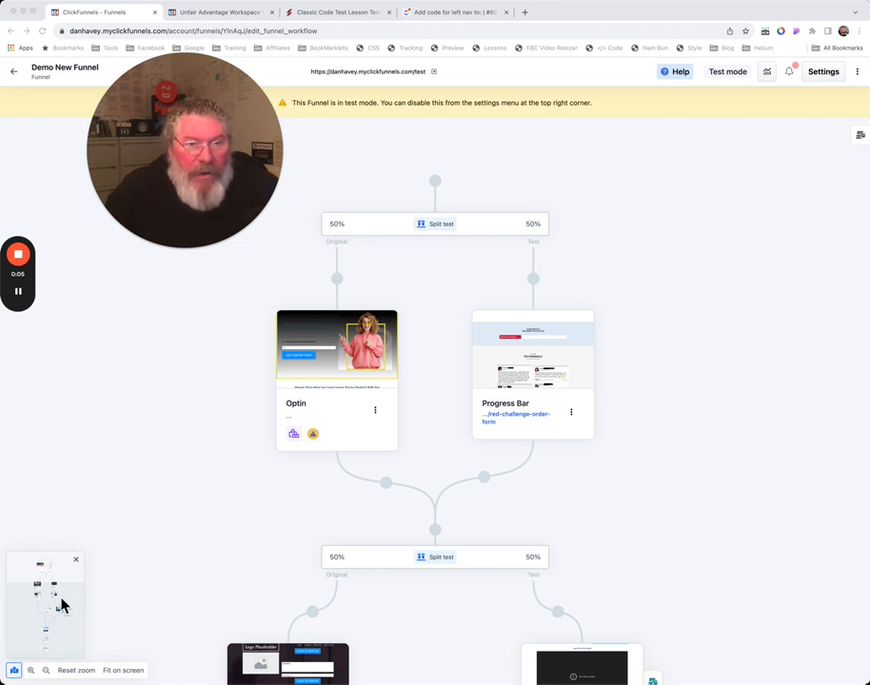
mouse_move(99, 506)
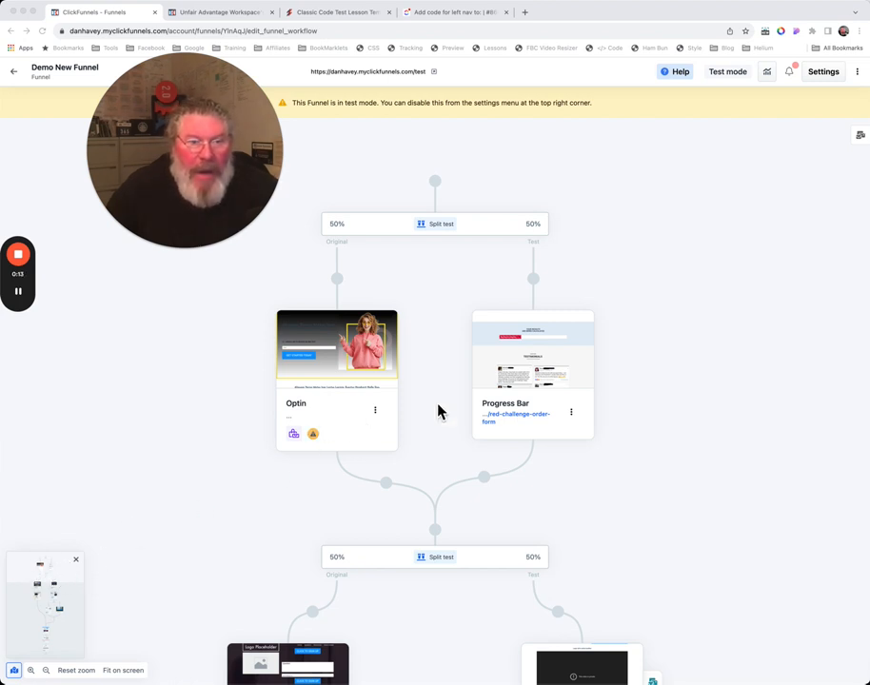
Scroll the funnel workflow, zoom out for an overview, then restore normal zoom
scroll(down, 3)
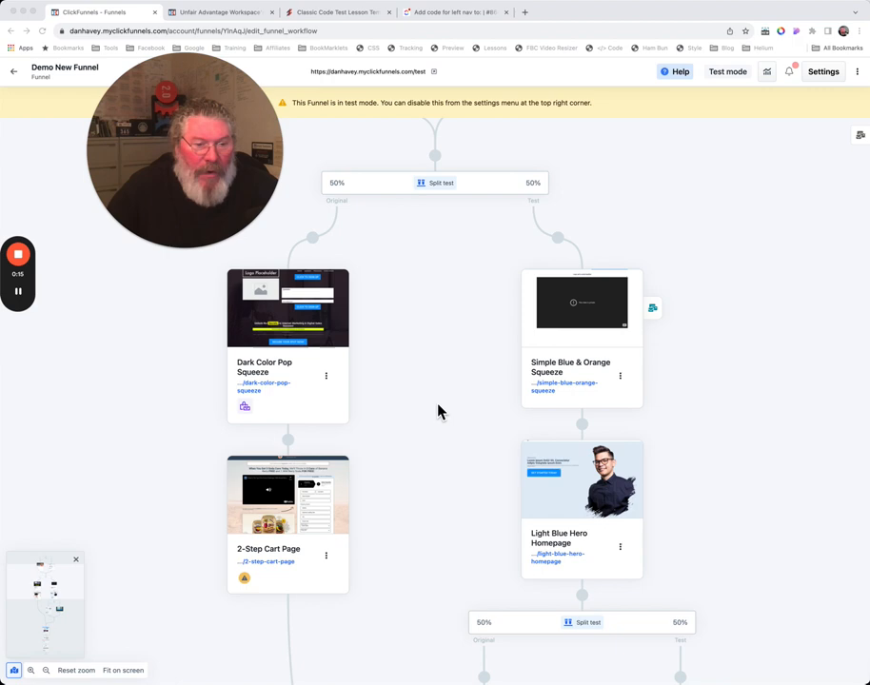
scroll(down, 3)
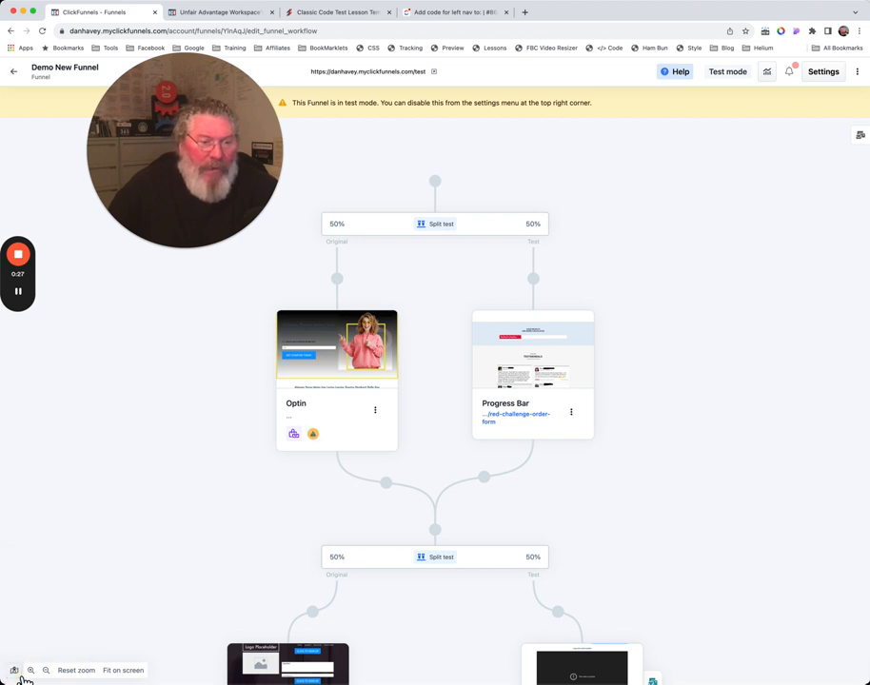
click(13, 670)
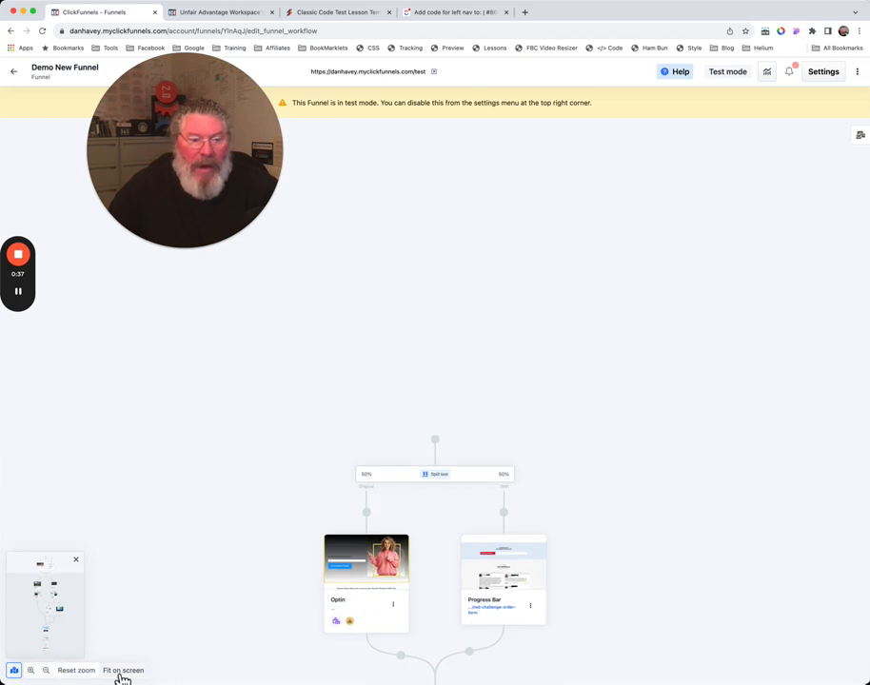
click(122, 670)
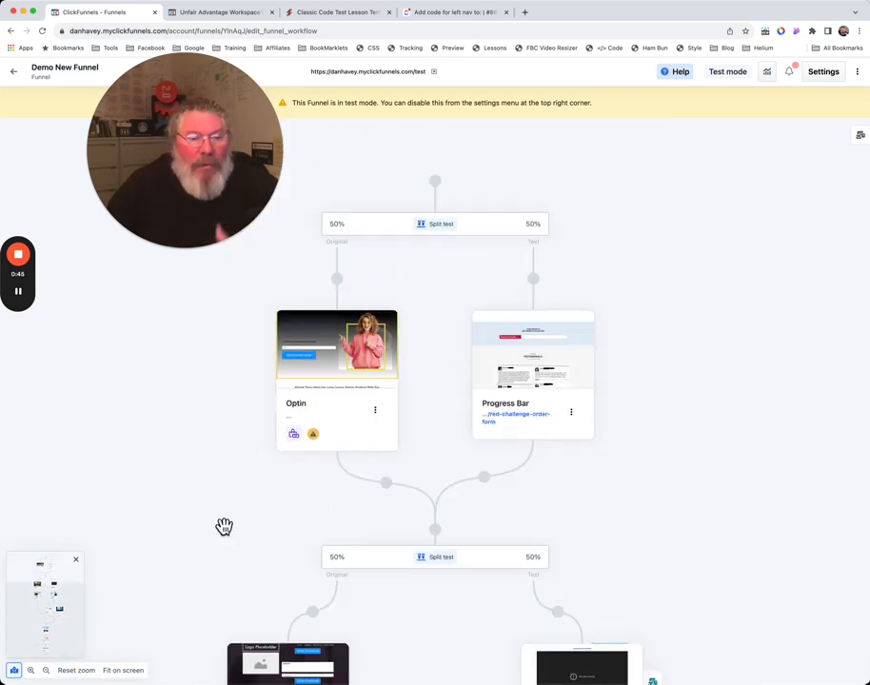
mouse_move(238, 465)
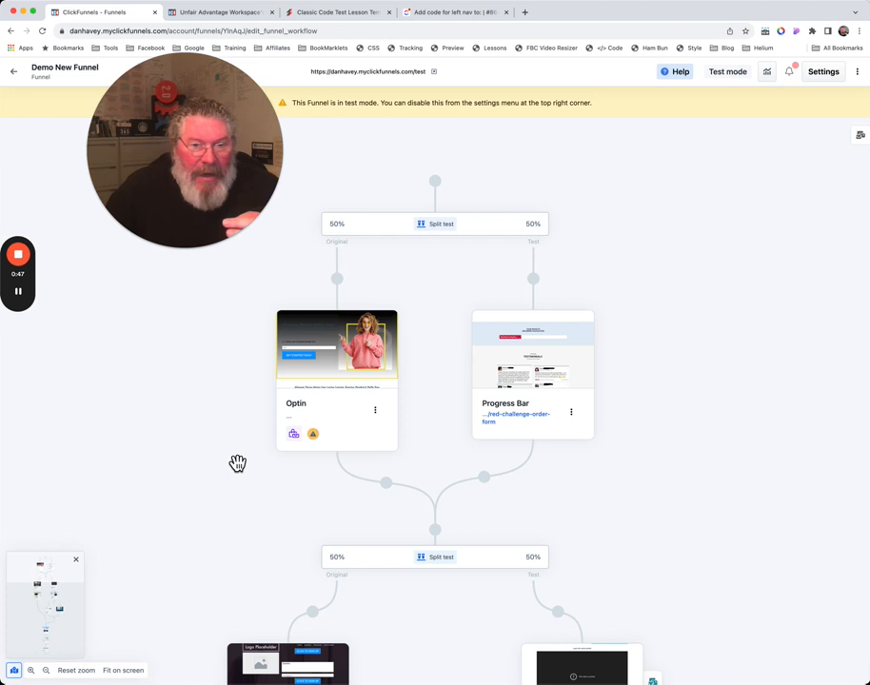
Open the Optin page in the editor and dismiss the row settings panel
click(335, 345)
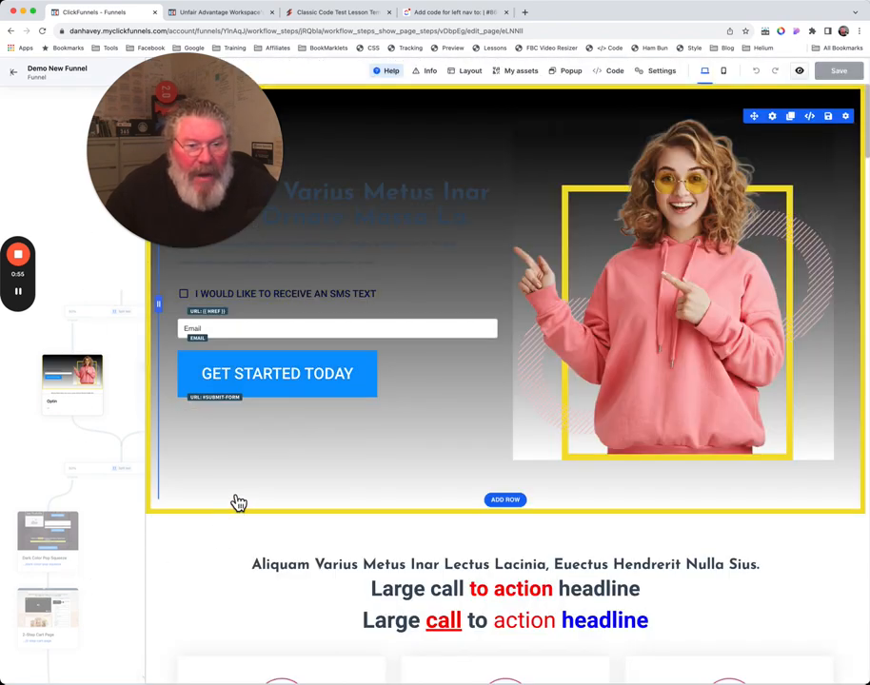
mouse_move(99, 362)
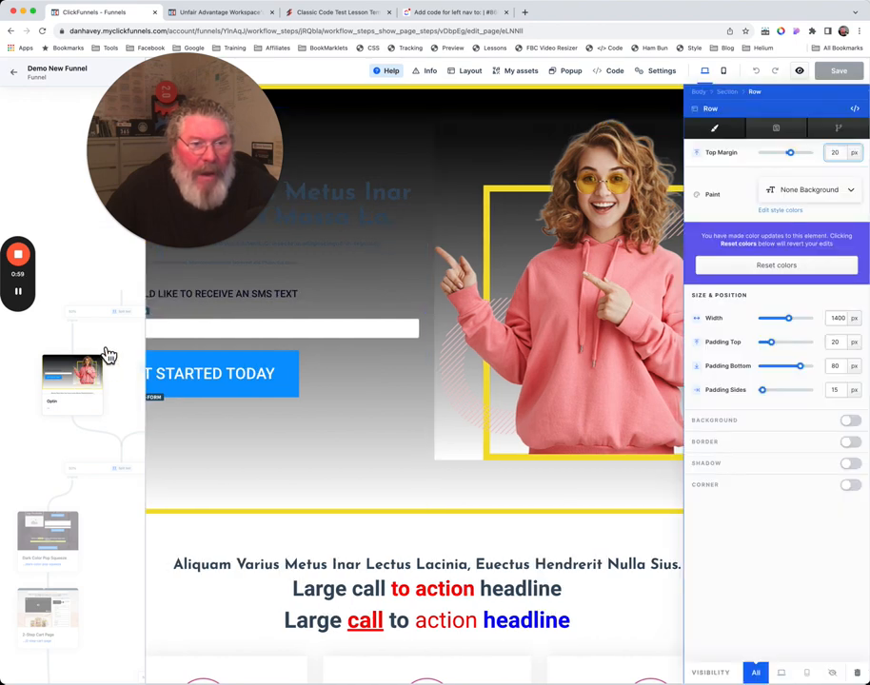
mouse_move(87, 259)
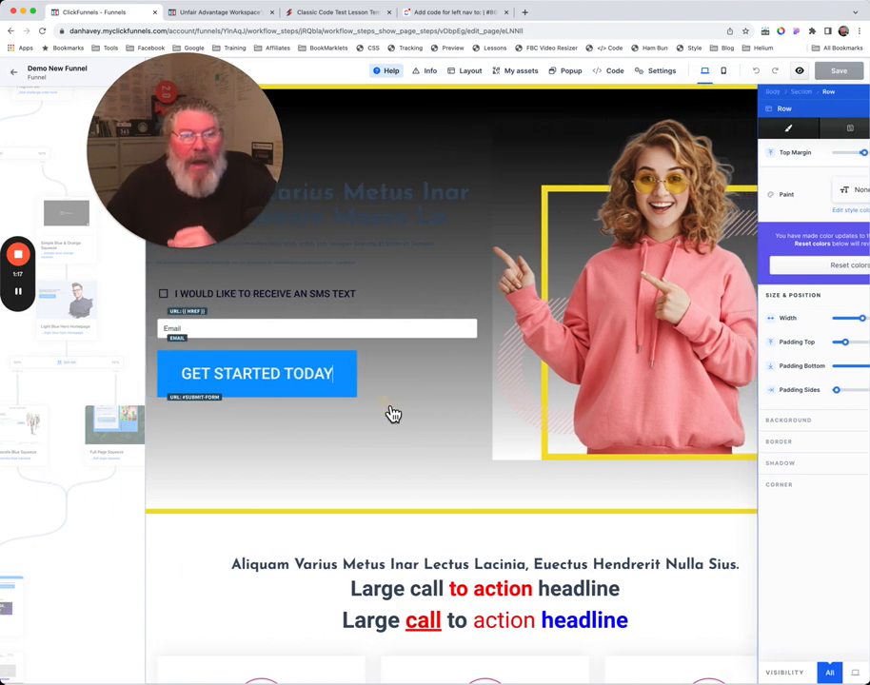
click(276, 373)
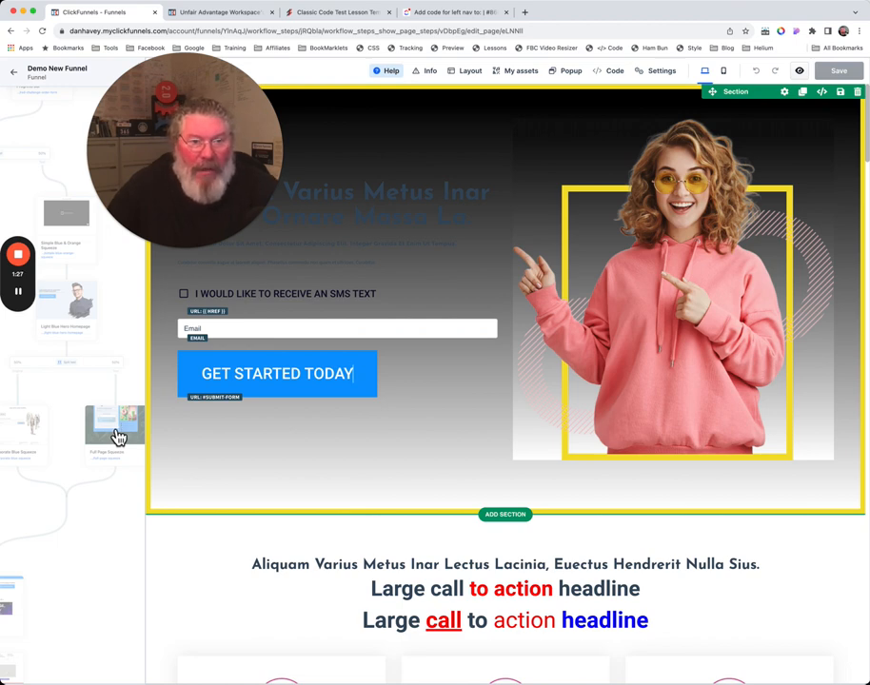
Jump to the healthy cooking squeeze page via the minimap, select its checklist block, then head back toward the Optin page
click(114, 423)
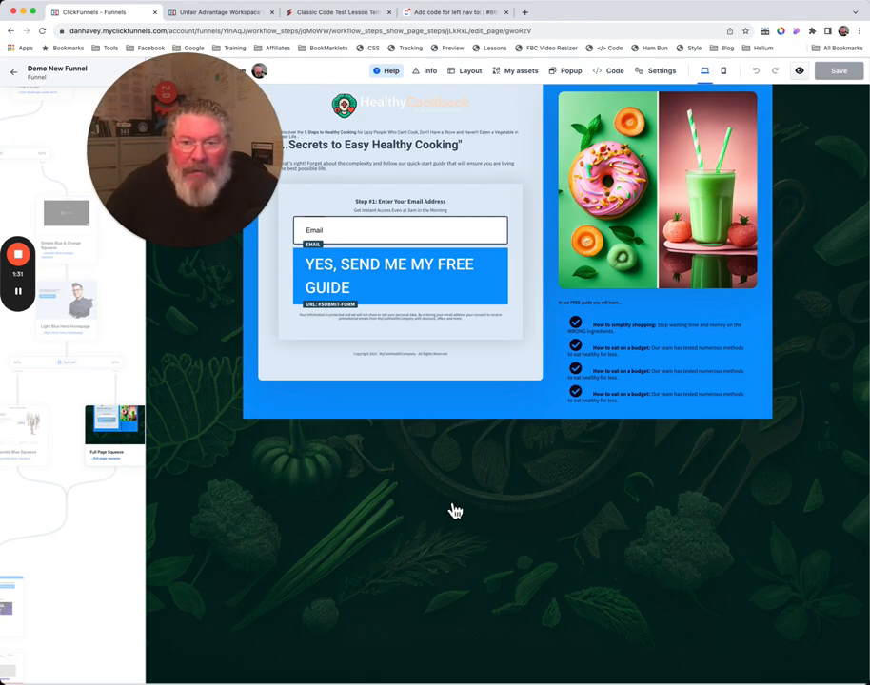
click(656, 362)
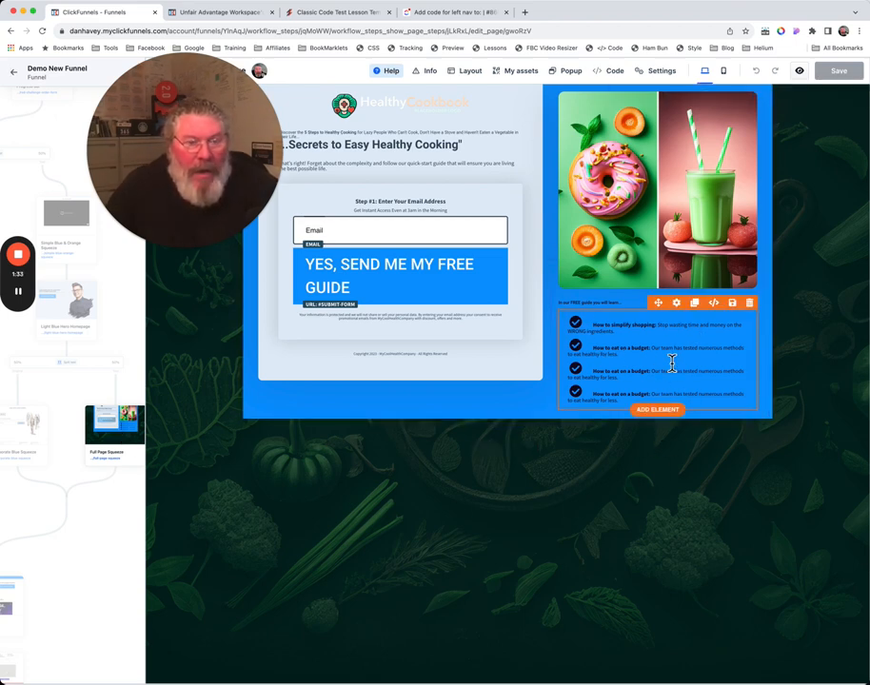
mouse_move(523, 362)
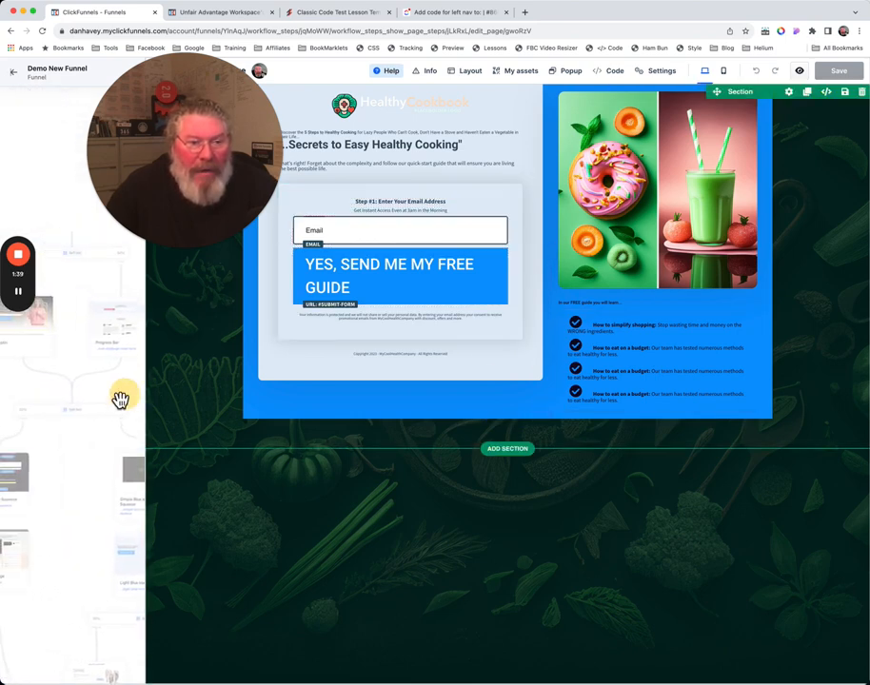
click(61, 350)
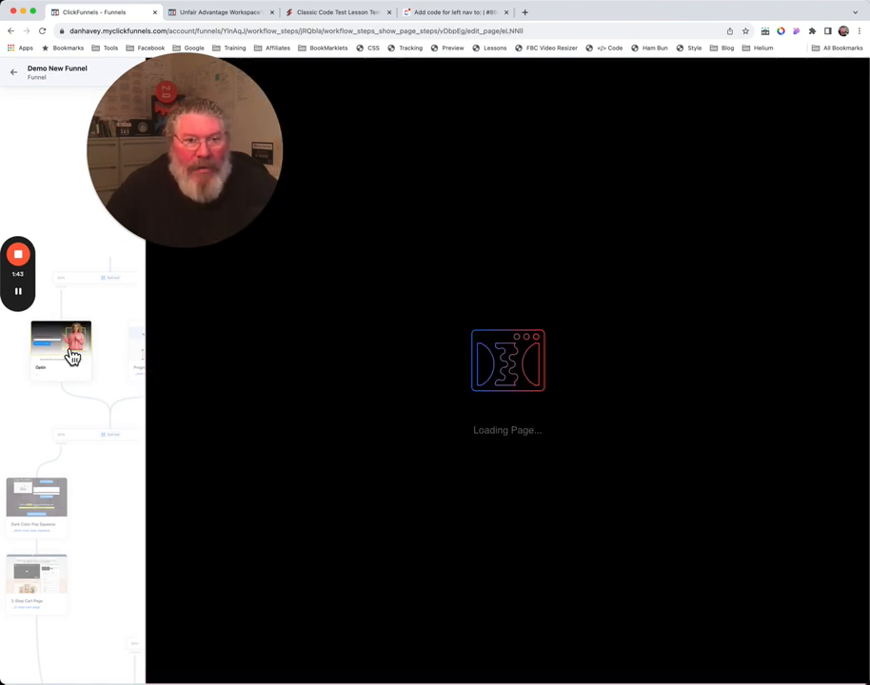
Return to the Optin page from the minimap and select the hero row with the form and image
click(61, 350)
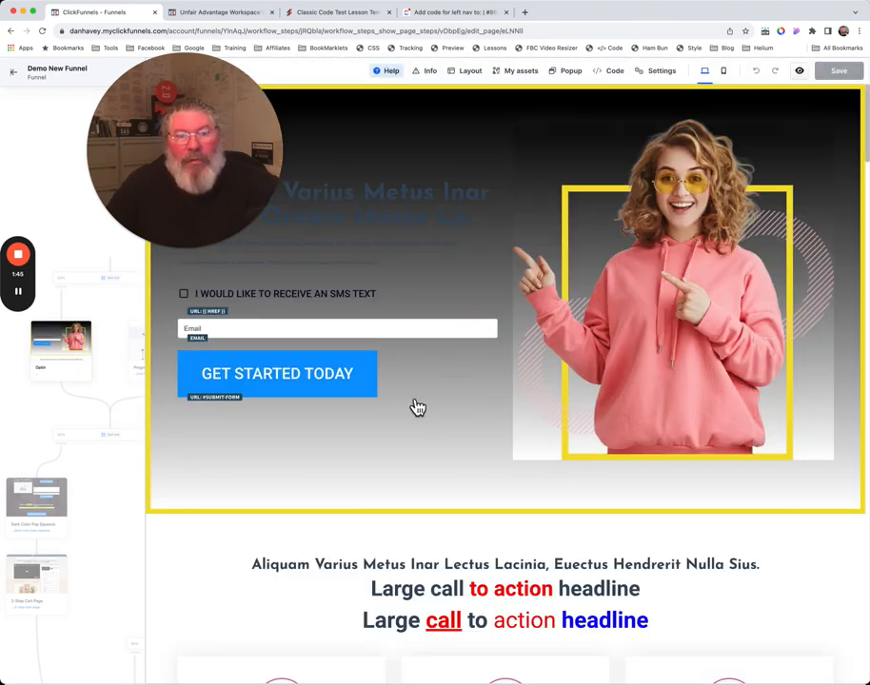
click(278, 373)
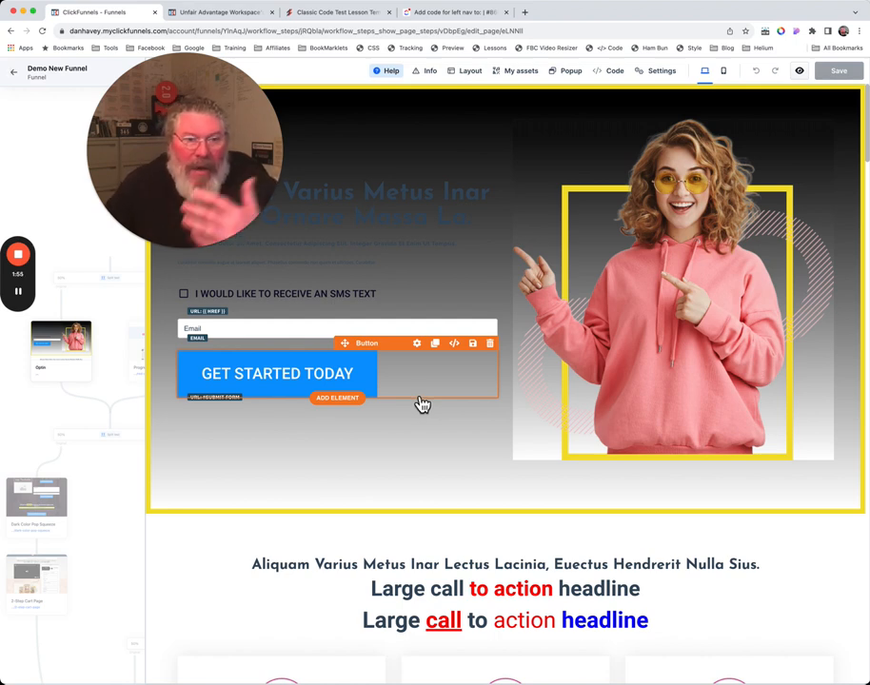
click(419, 415)
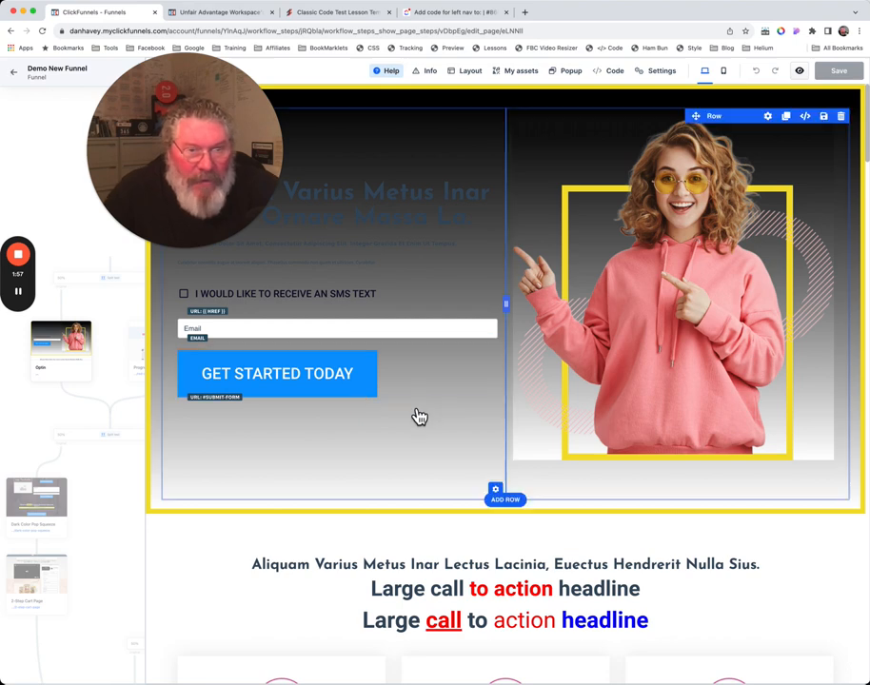
mouse_move(407, 430)
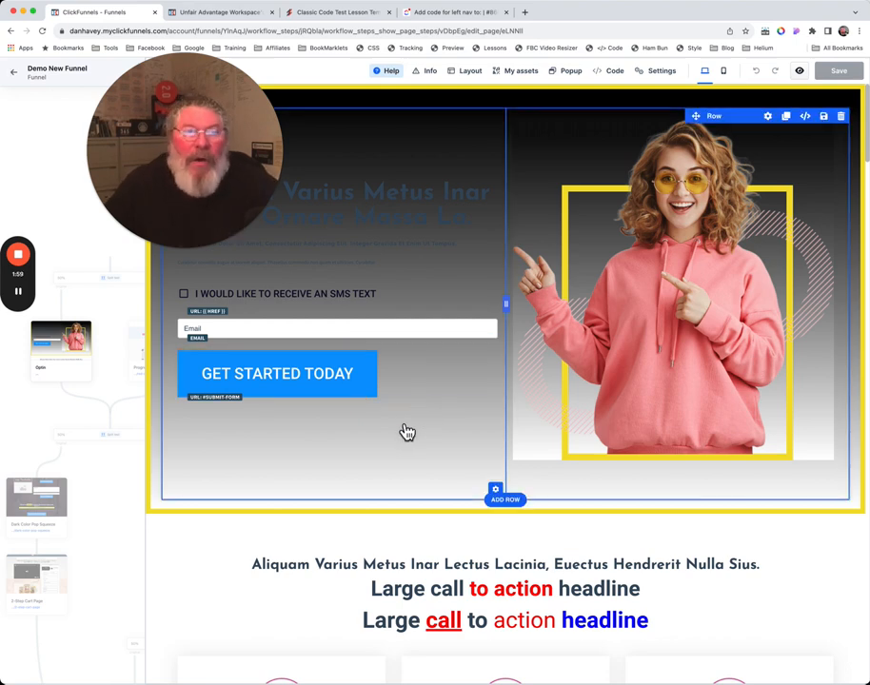